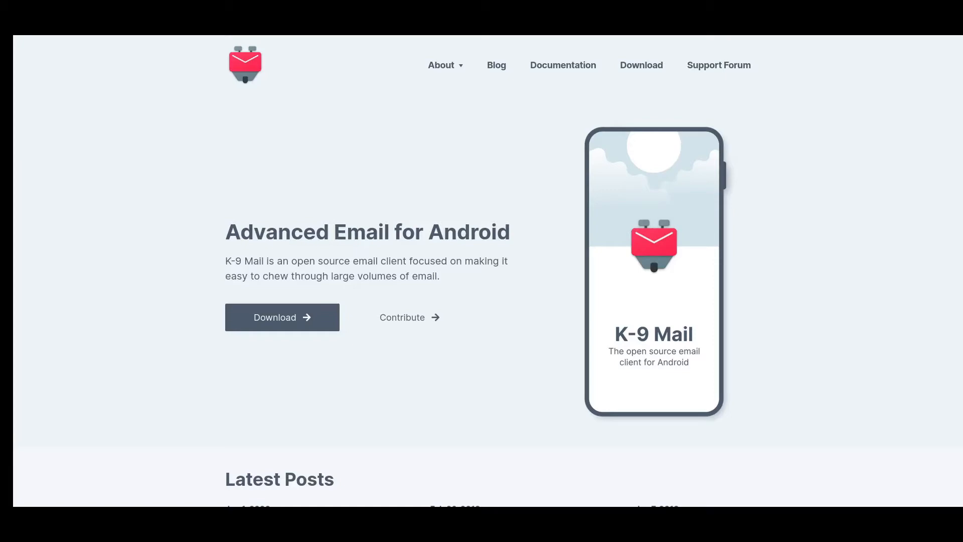
Step: Scroll the K-9 Mail homepage past the latest posts down to the feature cards
scroll("down", 3)
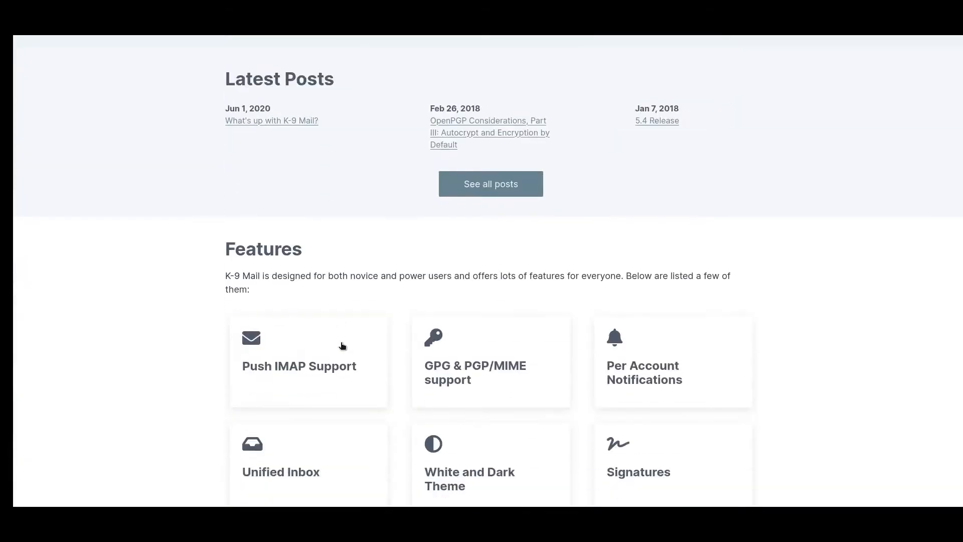
scroll("down", 3)
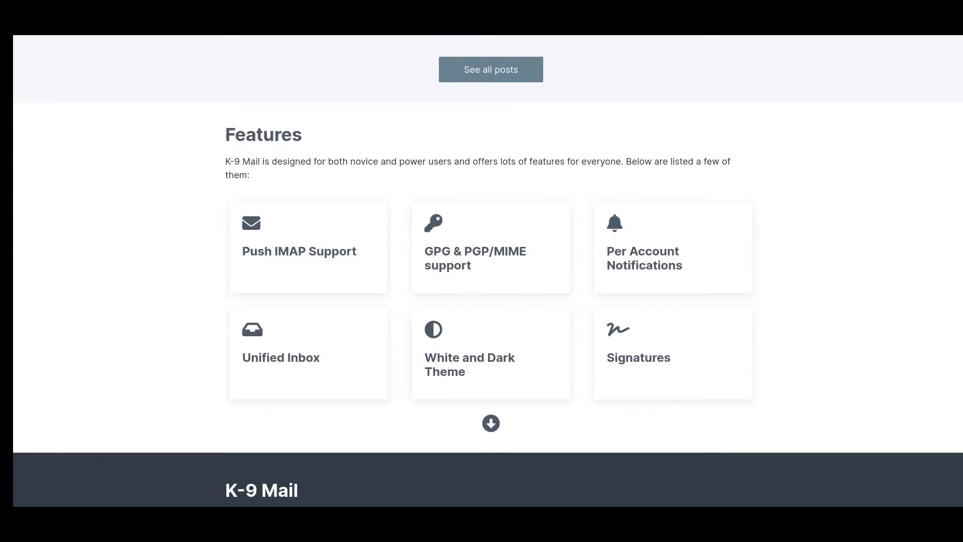
mouse_move(564, 372)
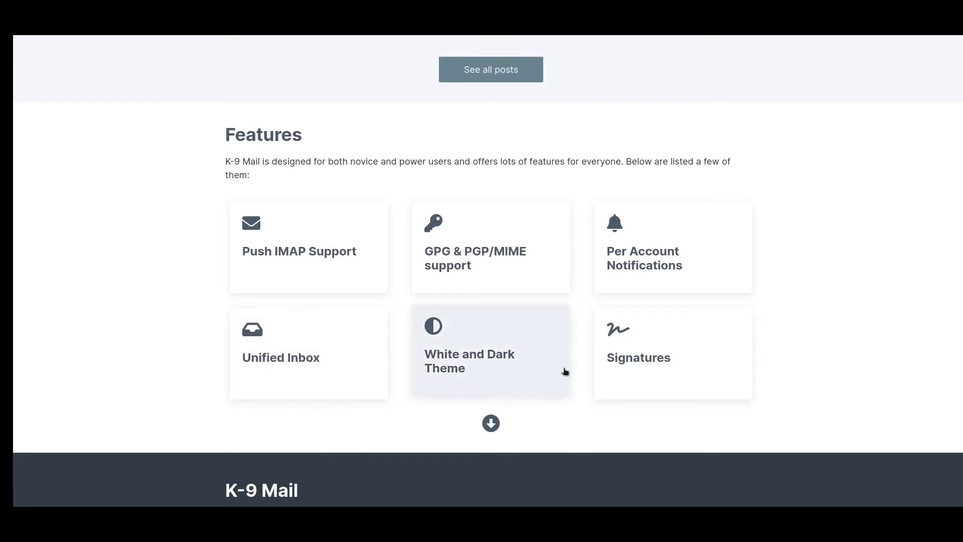
mouse_move(681, 285)
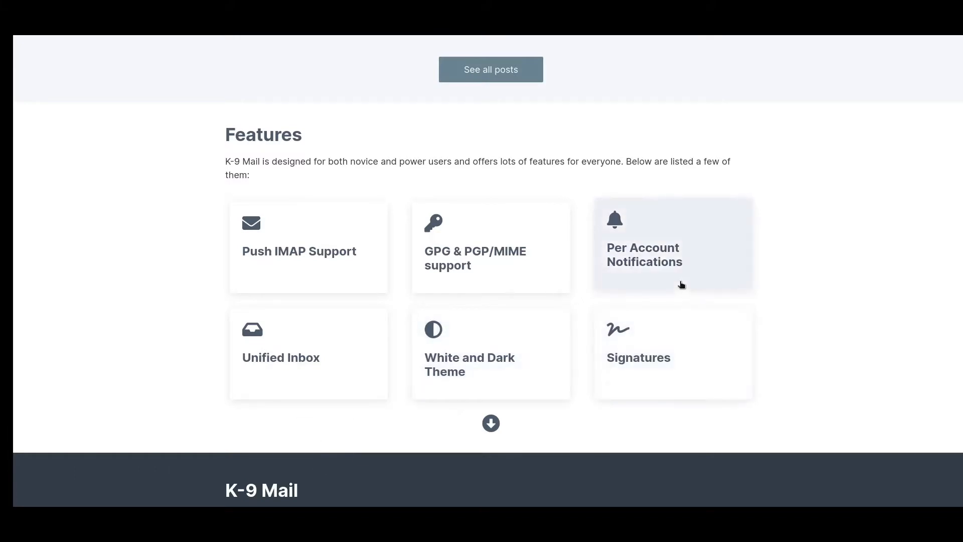
mouse_move(658, 253)
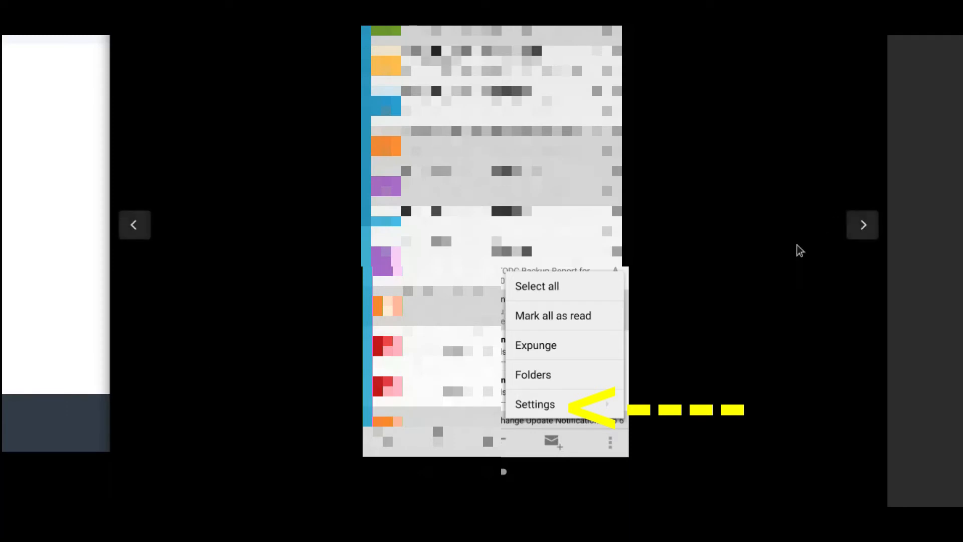
mouse_move(862, 225)
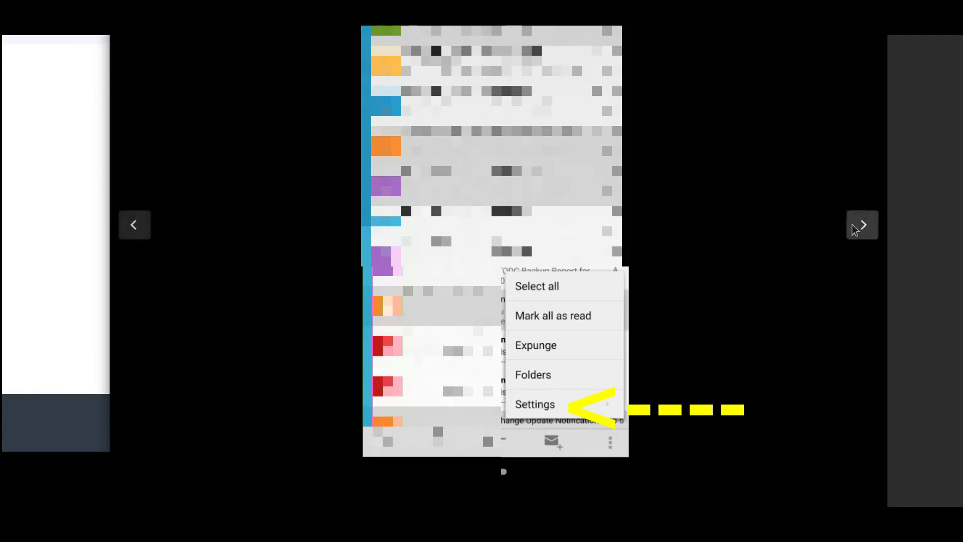
Step: Go from Settings into Global settings to list the Miscellaneous, Privacy, Debugging and Cryptography categories
left_click(534, 405)
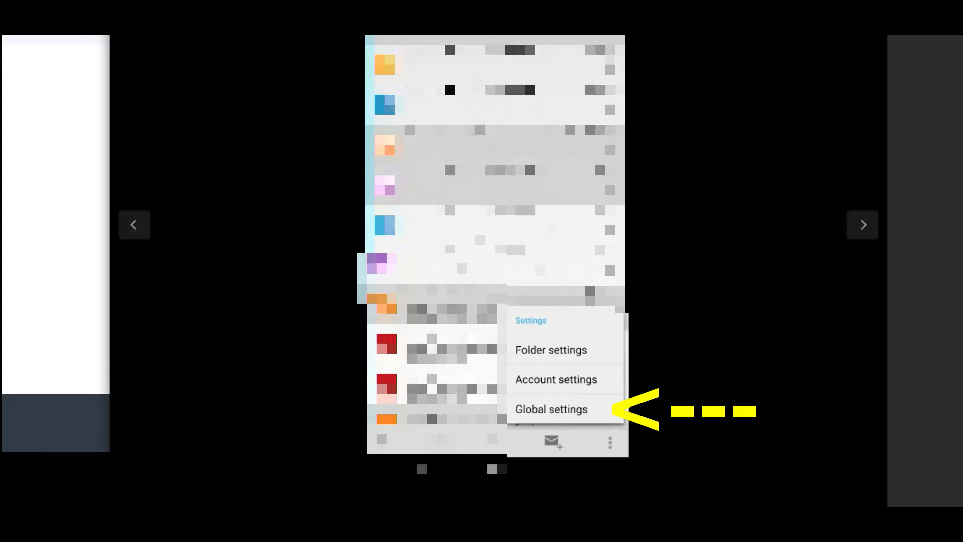
left_click(550, 409)
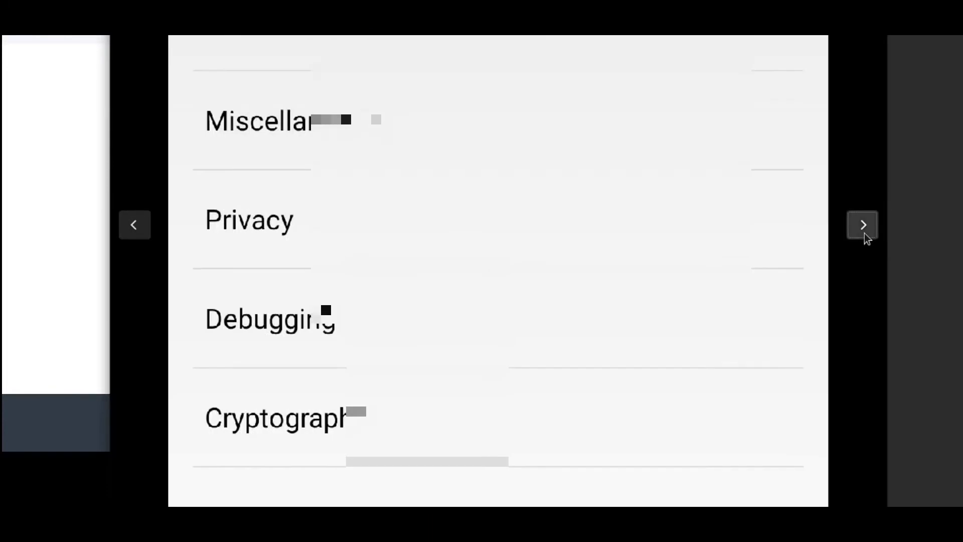
Step: Advance to the Cryptography page, where OpenPGP app is set to None
left_click(863, 224)
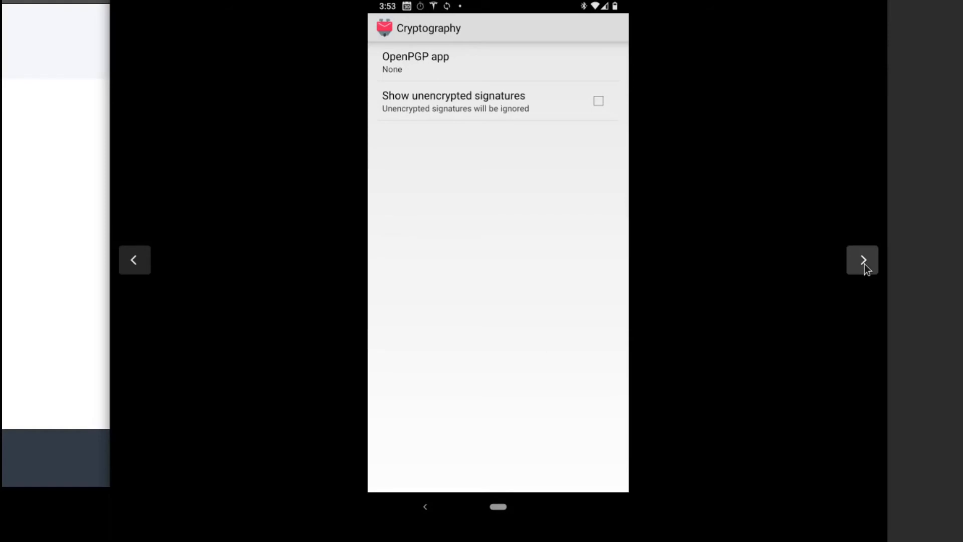
Step: Advance past the Interaction settings page to the Network settings page
left_click(863, 259)
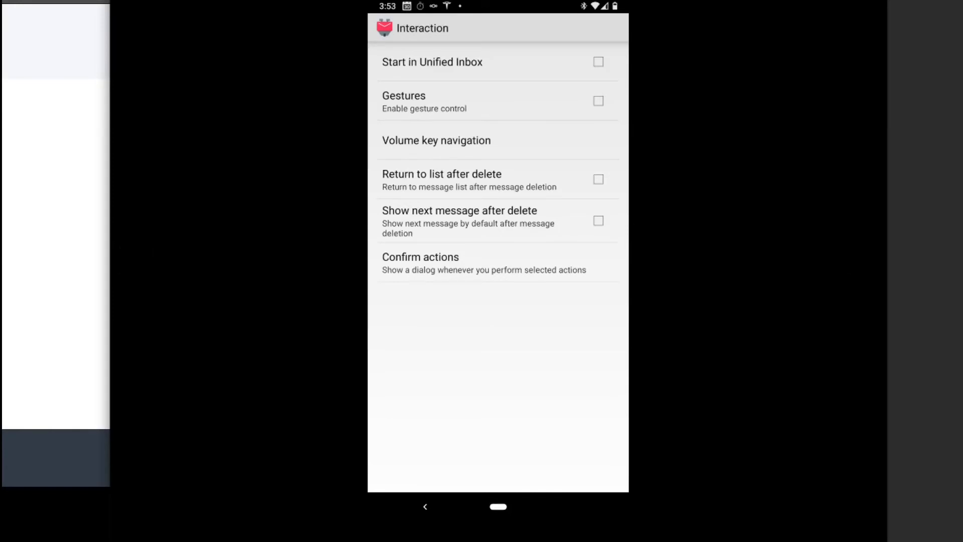
left_click(862, 260)
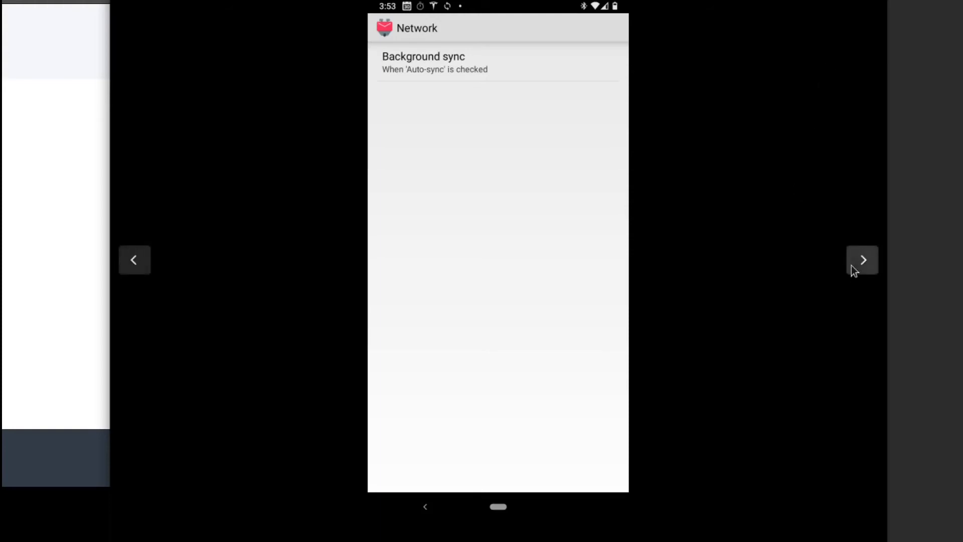
mouse_move(877, 255)
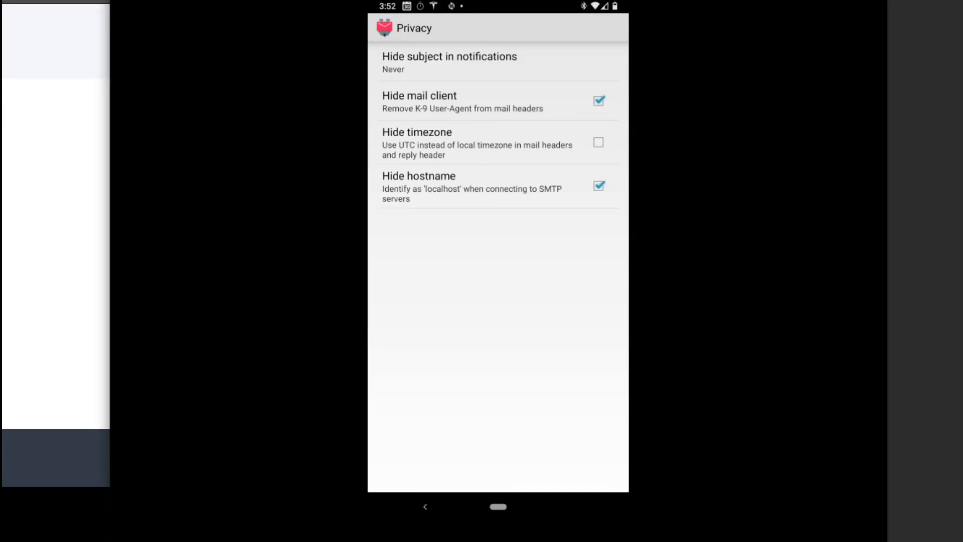
Step: Open Fetching mail from the account settings list, showing 1000-message folders and 5-minute polling
left_click(425, 506)
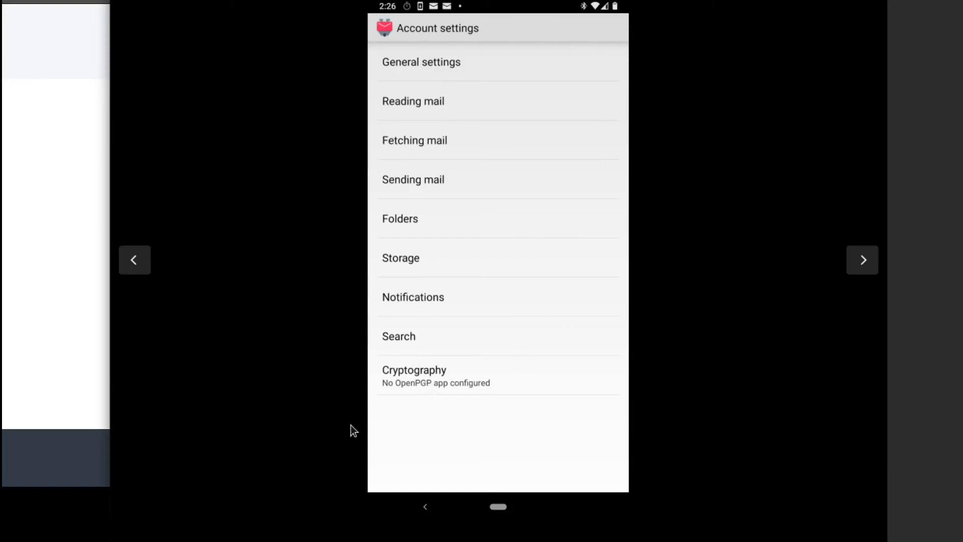
mouse_move(257, 306)
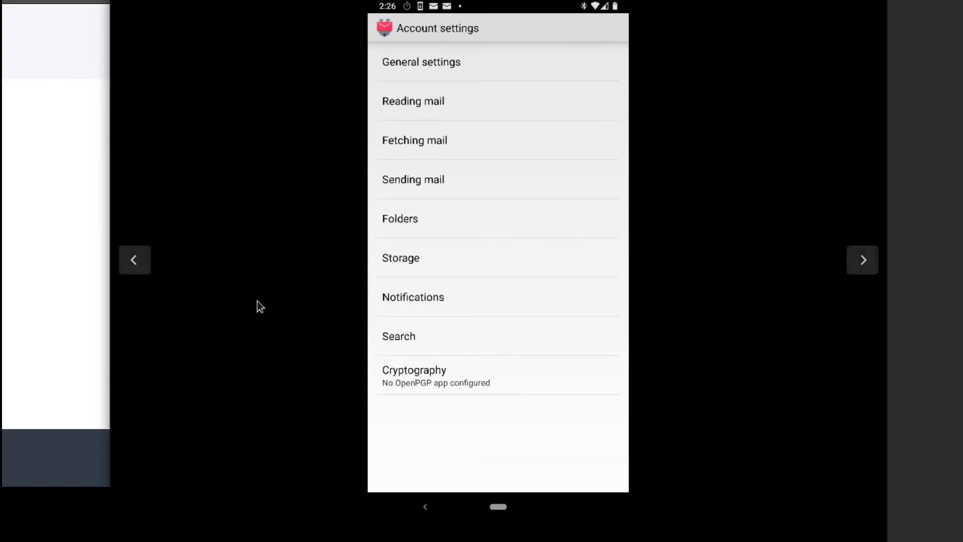
left_click(414, 140)
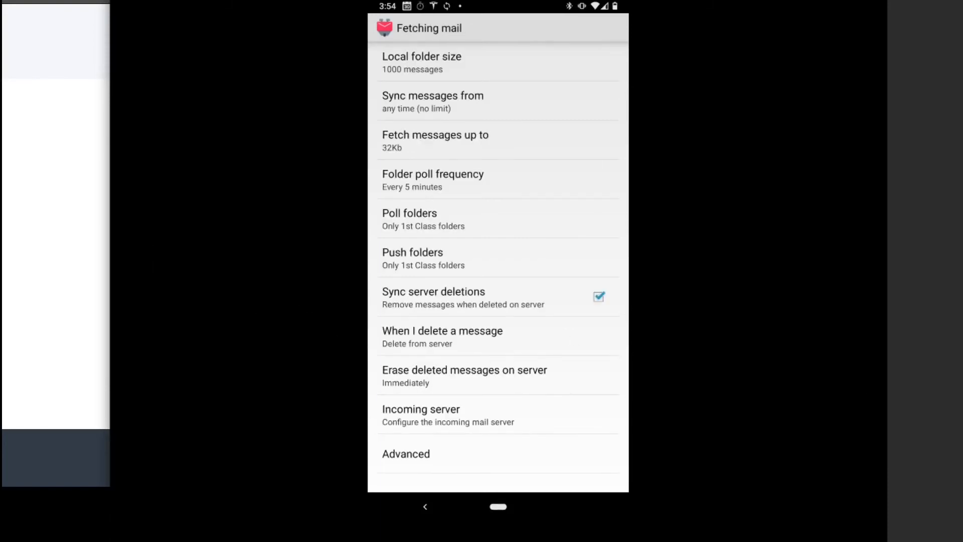